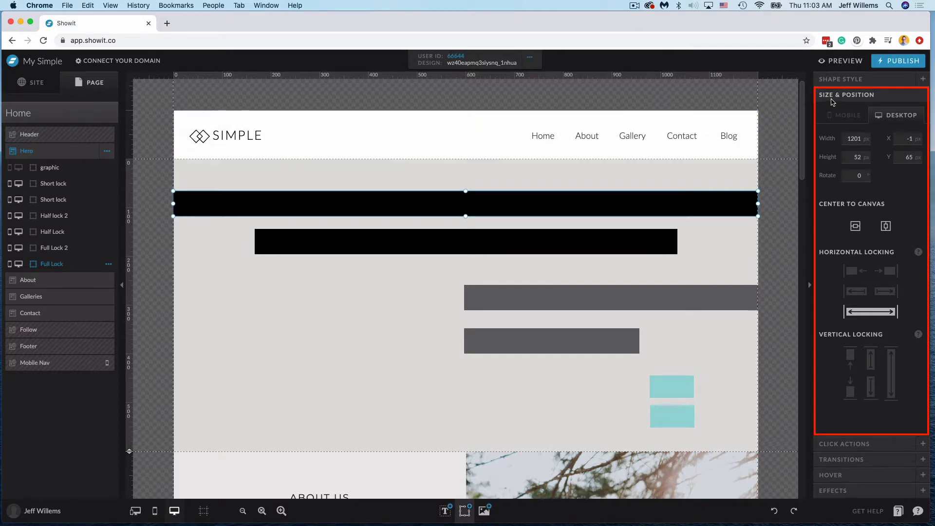
{"action": "mouse_move", "coordinate": [826, 267]}
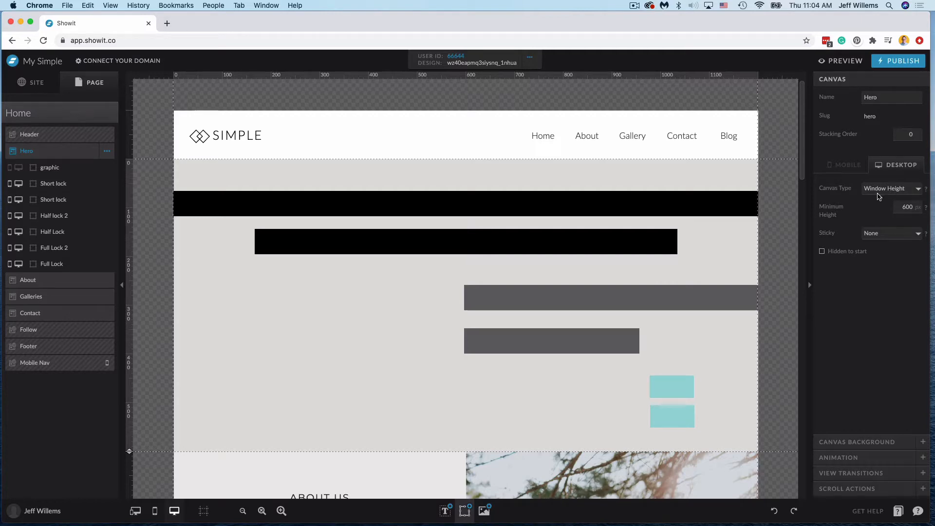
Inspect the full-width black bar's locks and change the hero canvas height type
{"action": "left_click", "coordinate": [466, 202]}
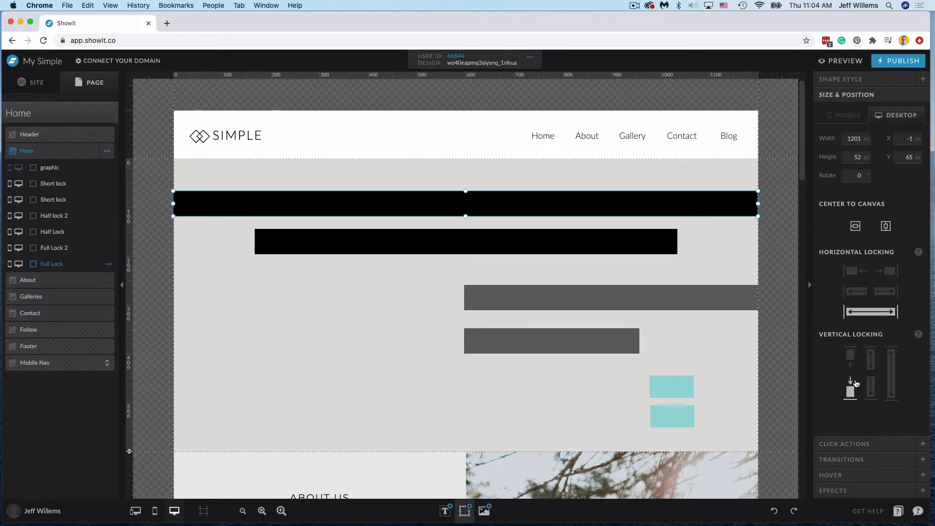
{"action": "mouse_move", "coordinate": [852, 382]}
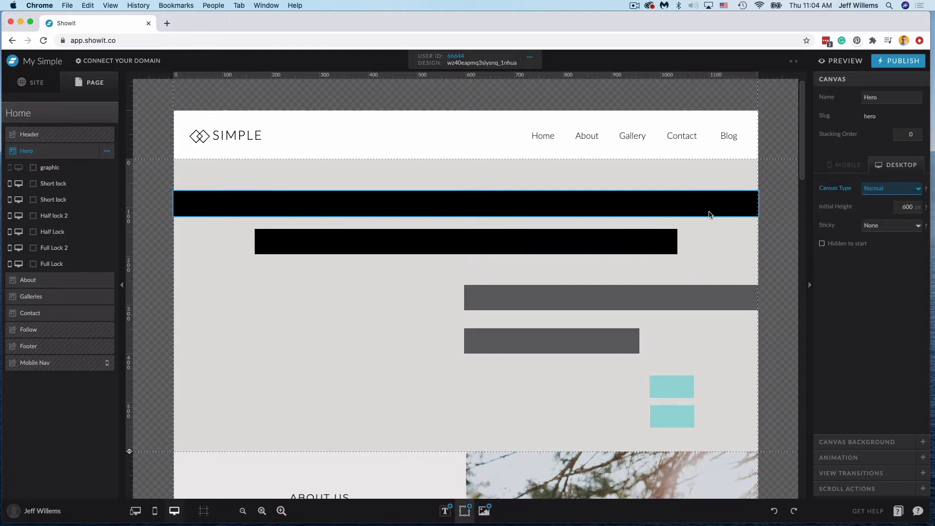
{"action": "left_click", "coordinate": [465, 204]}
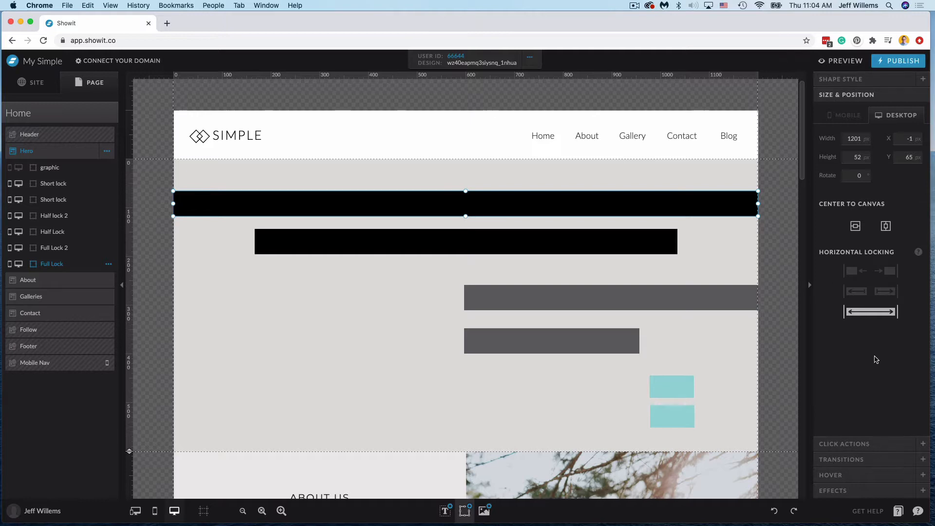
{"action": "mouse_move", "coordinate": [870, 353]}
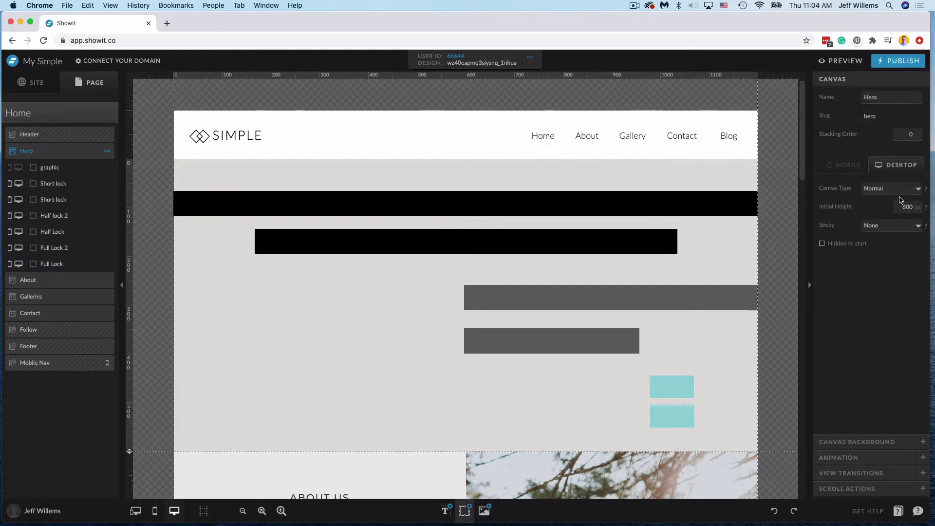
{"action": "left_click", "coordinate": [891, 188]}
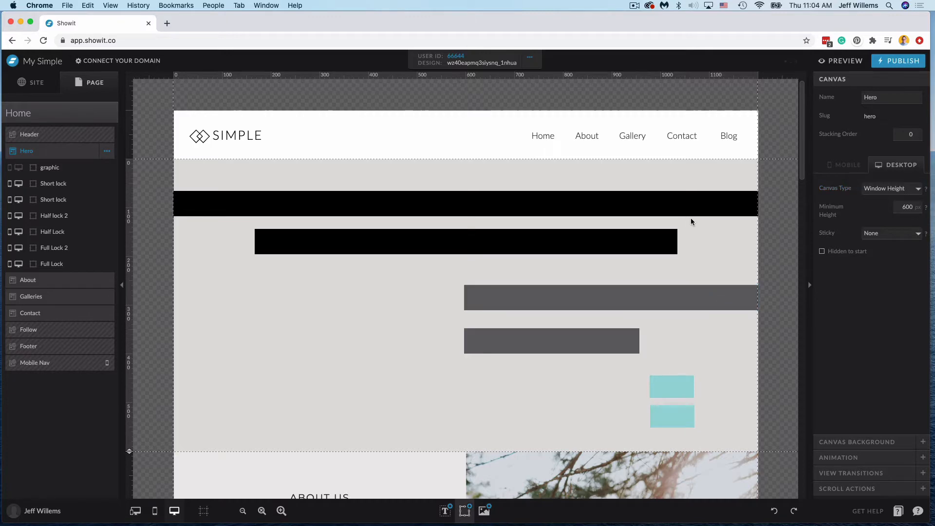
{"action": "left_click", "coordinate": [466, 204]}
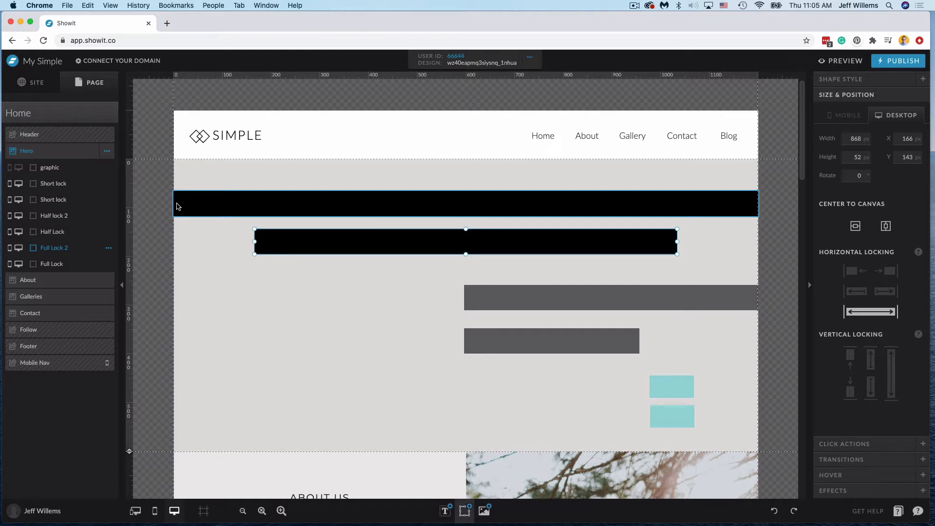
{"action": "mouse_move", "coordinate": [555, 208]}
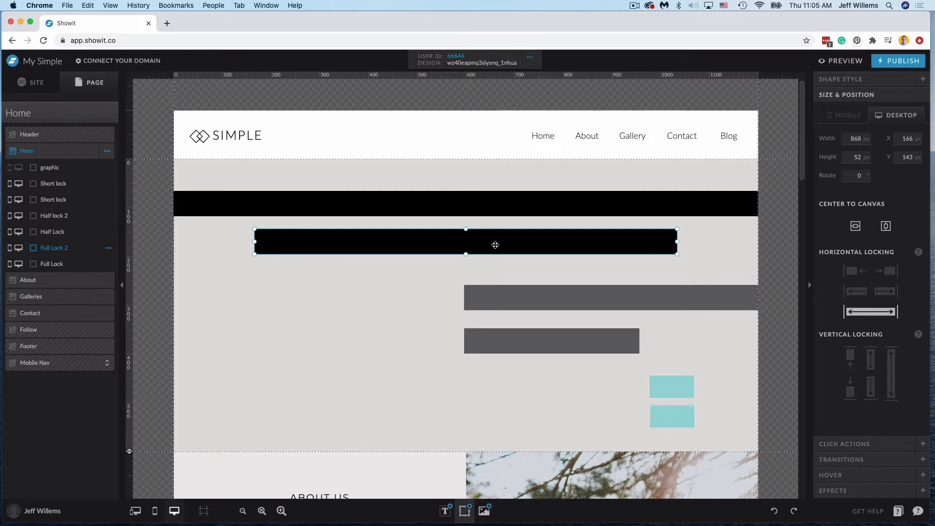
{"action": "mouse_move", "coordinate": [734, 249]}
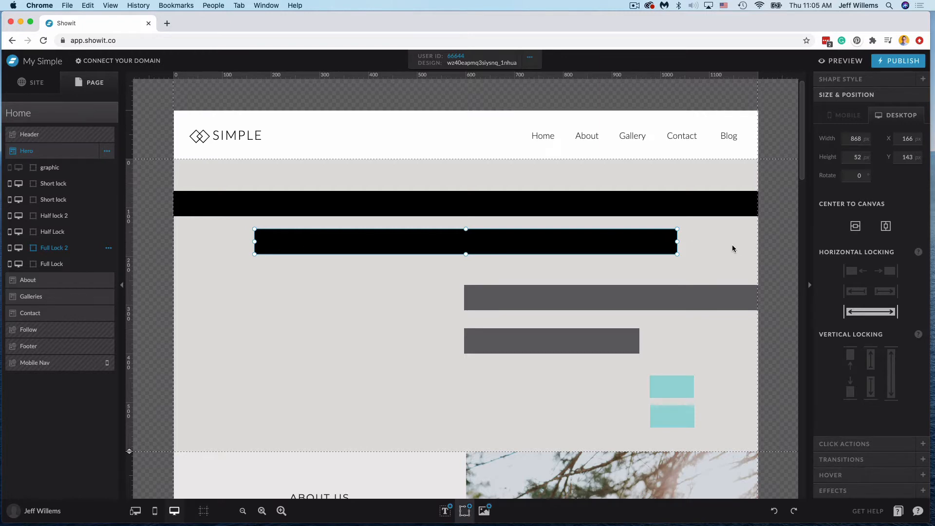
{"action": "mouse_move", "coordinate": [766, 244]}
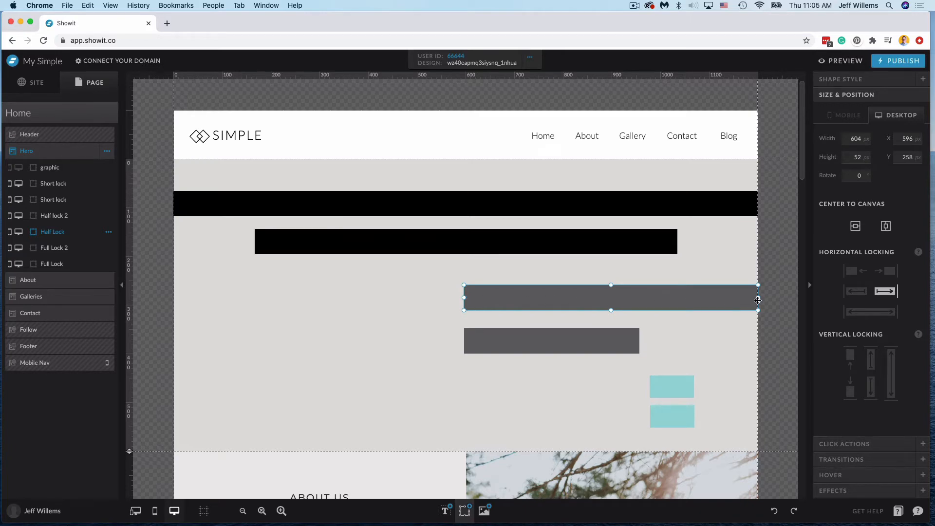
{"action": "mouse_move", "coordinate": [758, 309]}
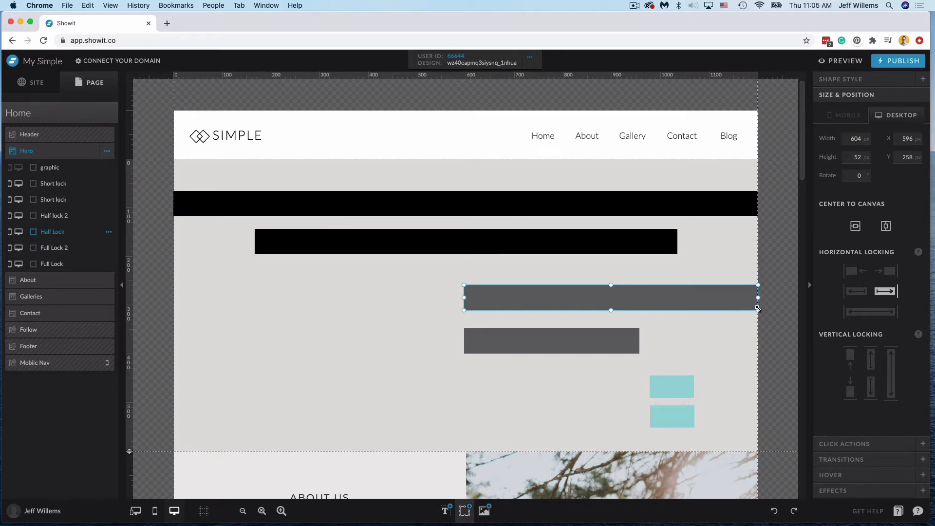
{"action": "mouse_move", "coordinate": [496, 298]}
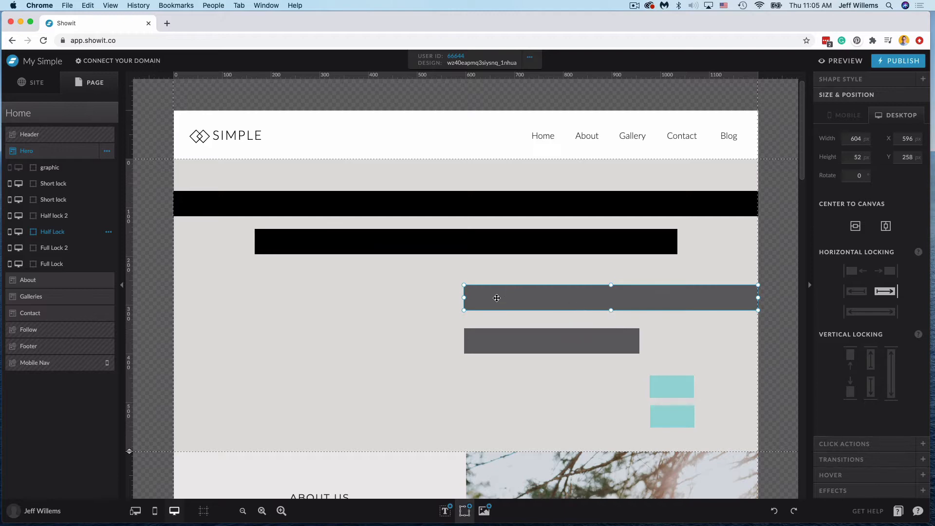
{"action": "mouse_move", "coordinate": [467, 296]}
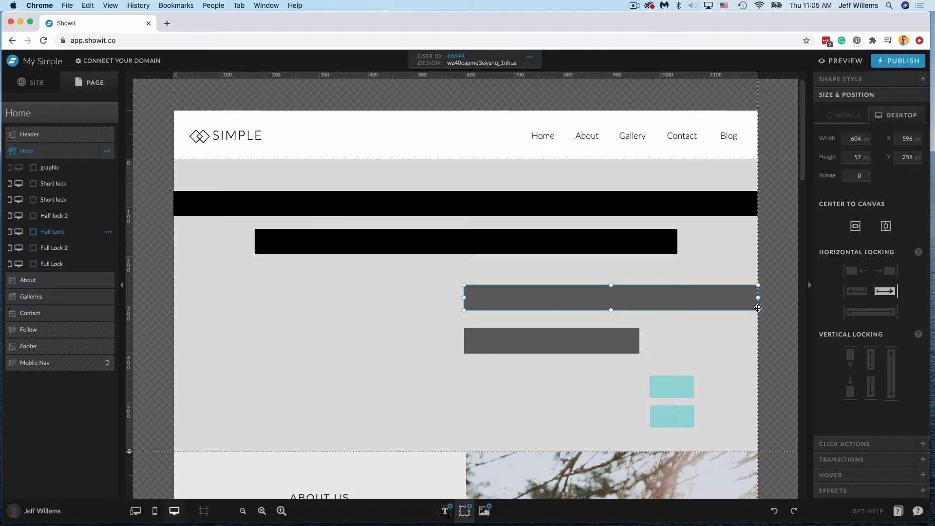
{"action": "mouse_move", "coordinate": [690, 347]}
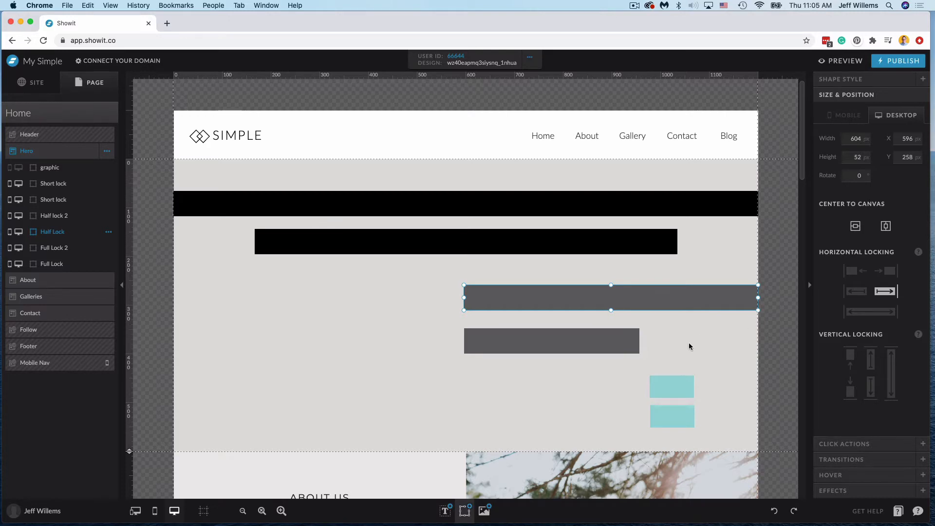
Inspect the shorter grey bar and lower teal box, then preview the site in the browser
{"action": "left_click", "coordinate": [552, 341]}
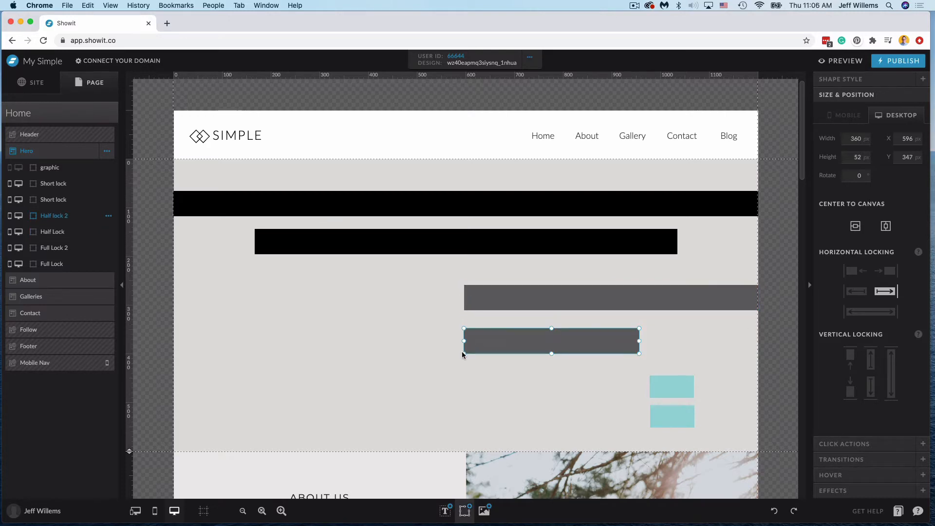
{"action": "mouse_move", "coordinate": [467, 330]}
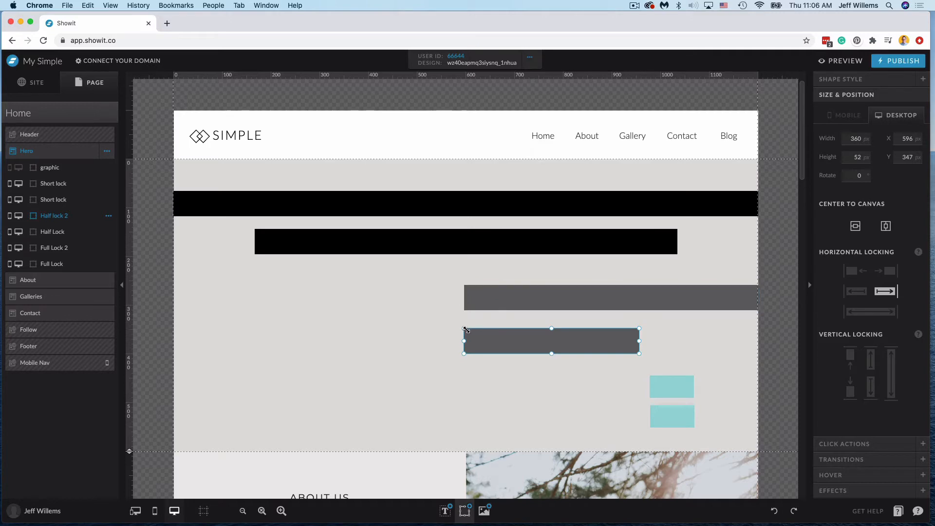
{"action": "mouse_move", "coordinate": [690, 347]}
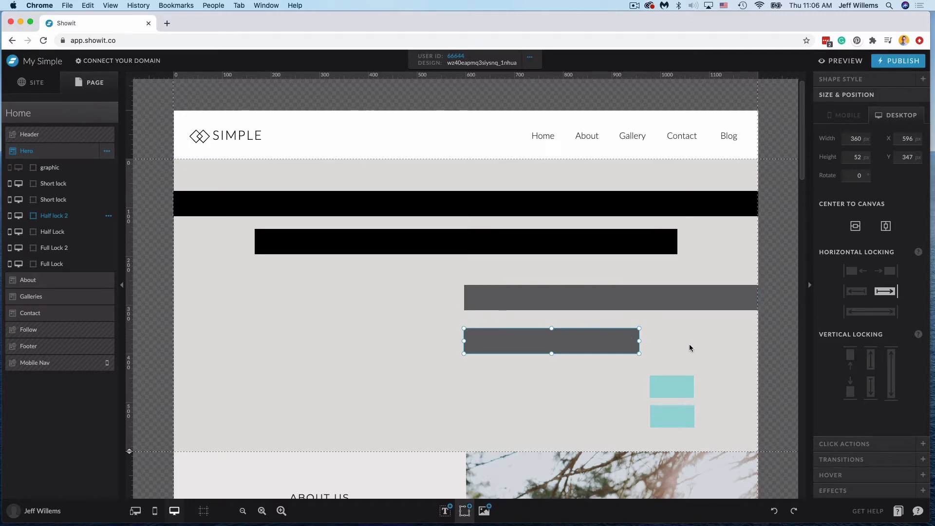
{"action": "mouse_move", "coordinate": [754, 346]}
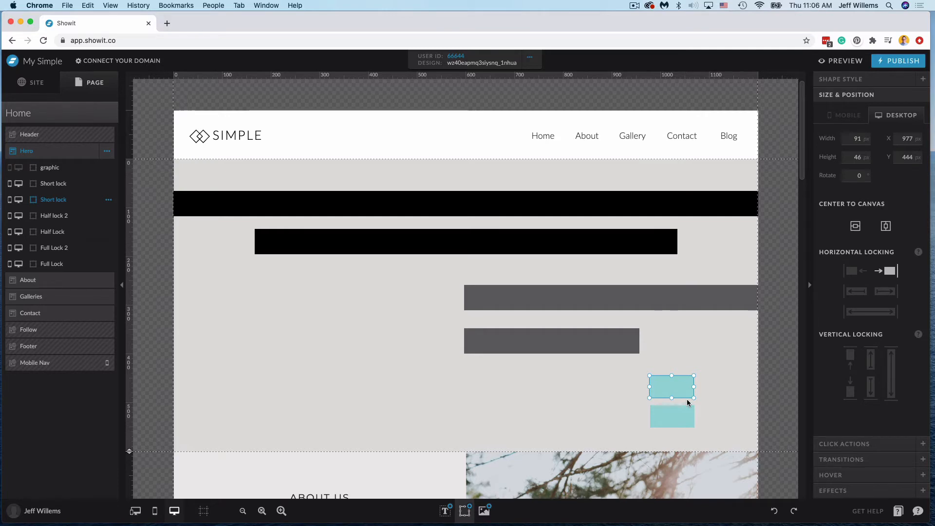
{"action": "left_click_drag", "start_coordinate": [672, 388], "coordinate": [672, 416]}
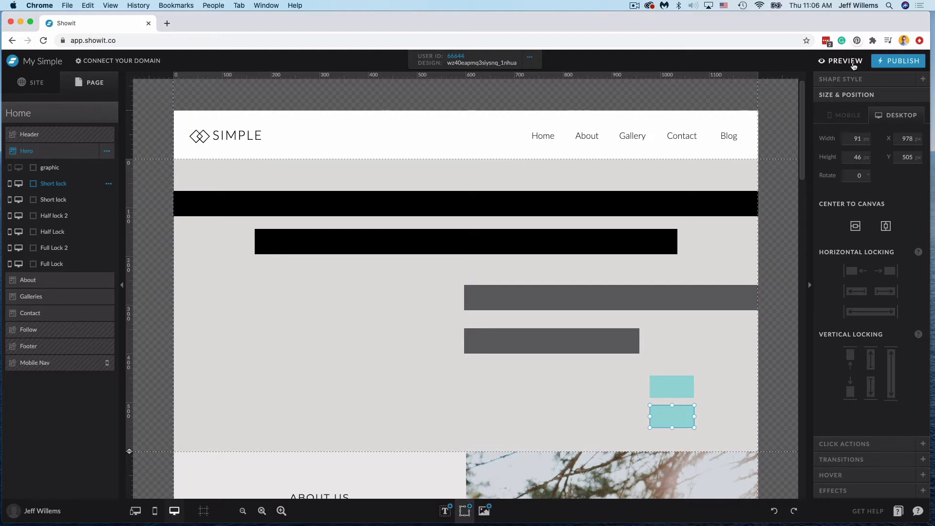
{"action": "left_click", "coordinate": [846, 61]}
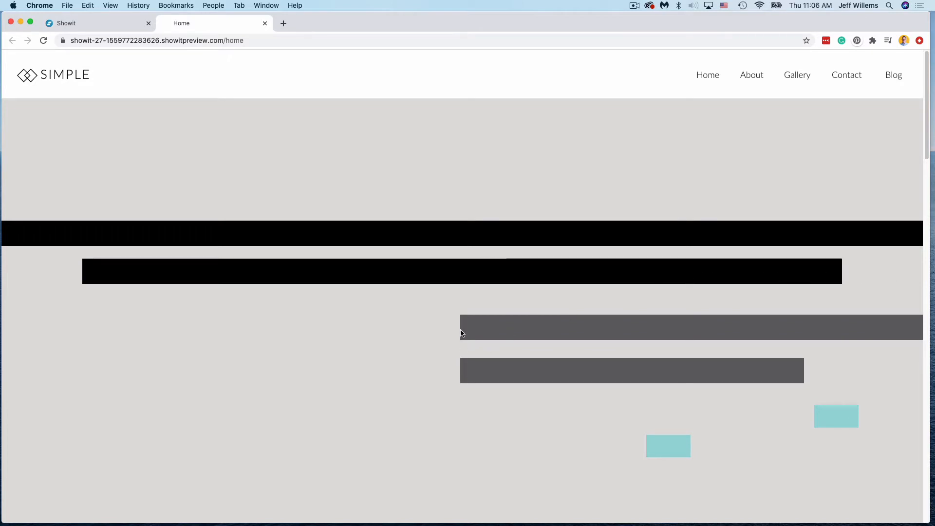
{"action": "mouse_move", "coordinate": [824, 353]}
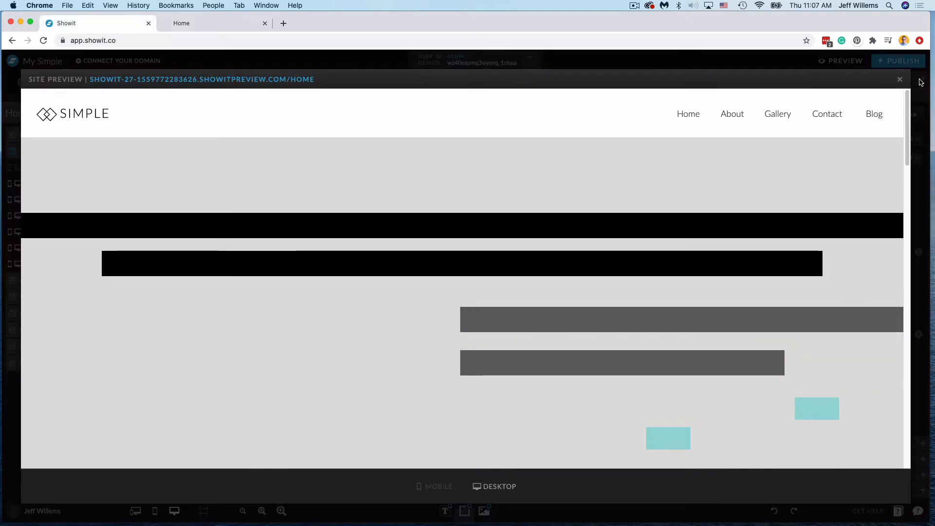
Close the site preview and return to the Home page canvases in the editor
{"action": "left_click", "coordinate": [899, 79]}
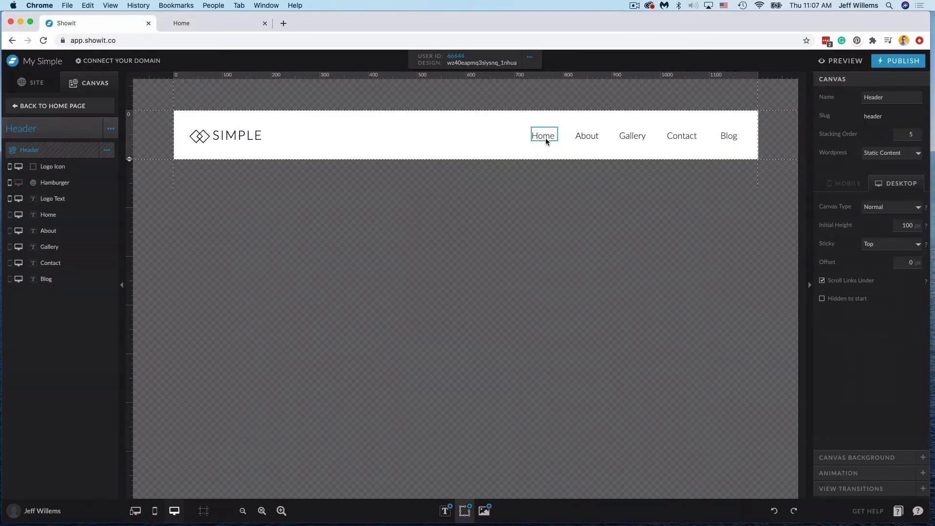
{"action": "left_click", "coordinate": [544, 136]}
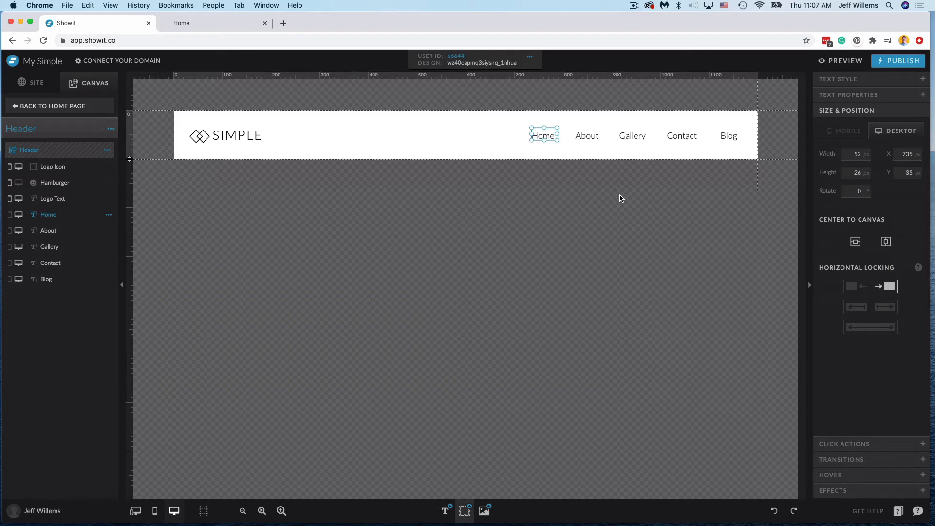
{"action": "mouse_move", "coordinate": [756, 137]}
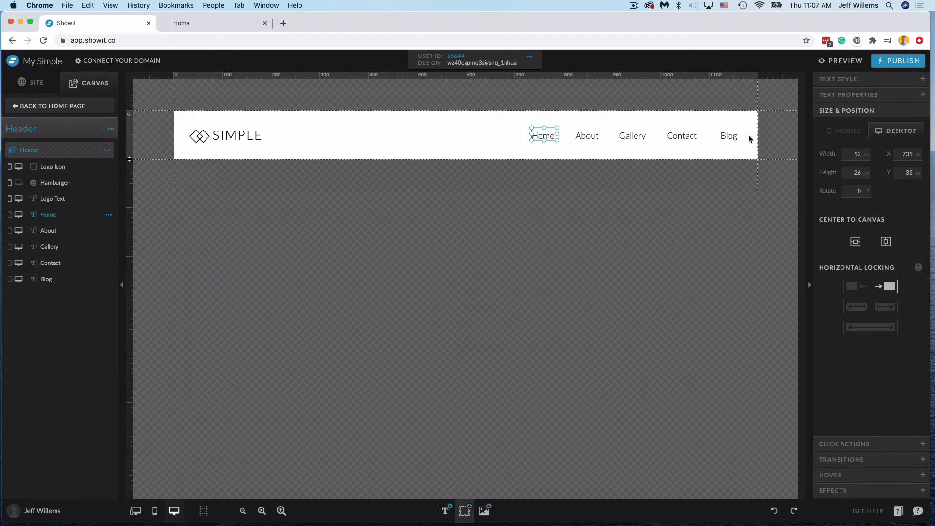
{"action": "mouse_move", "coordinate": [686, 111]}
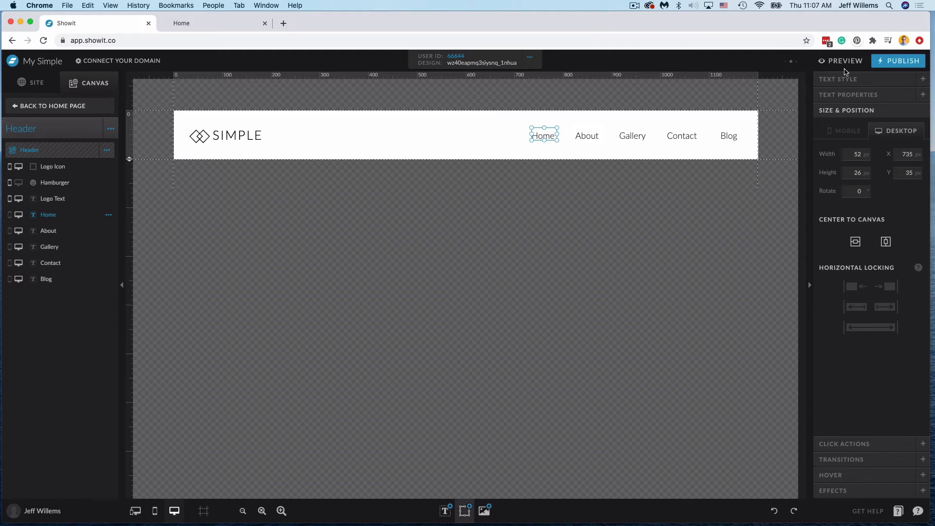
{"action": "left_click", "coordinate": [845, 60]}
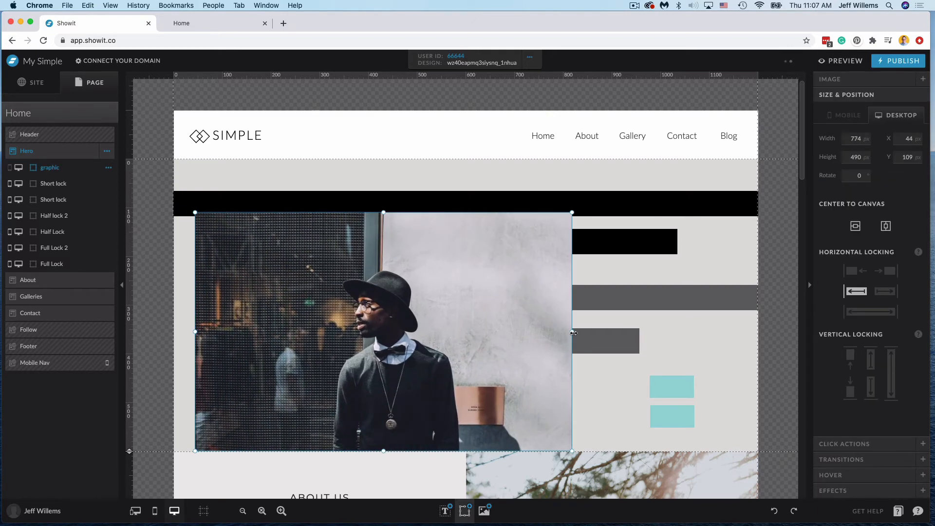
Narrow the photo from its right side to a 279 px tall strip and move it up onto the black bar
{"action": "left_click_drag", "start_coordinate": [572, 331], "coordinate": [359, 331]}
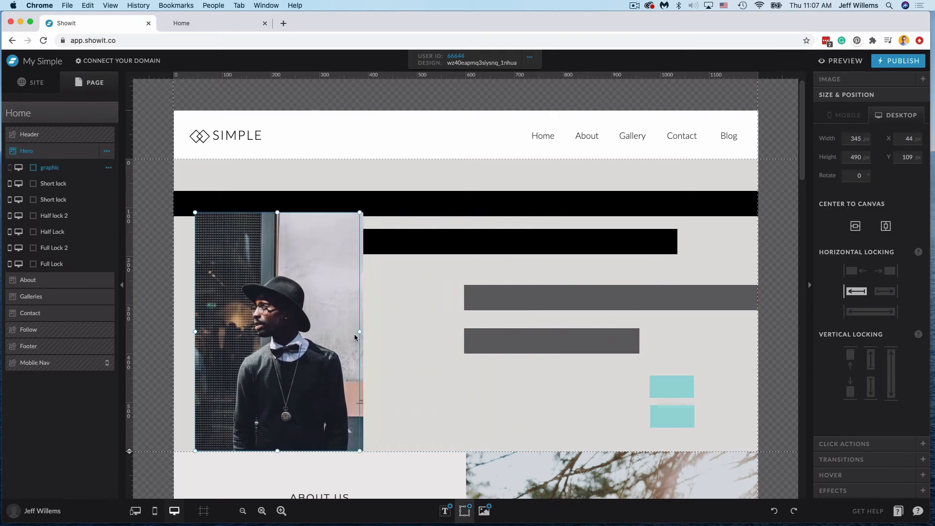
{"action": "left_click_drag", "start_coordinate": [360, 332], "coordinate": [331, 331]}
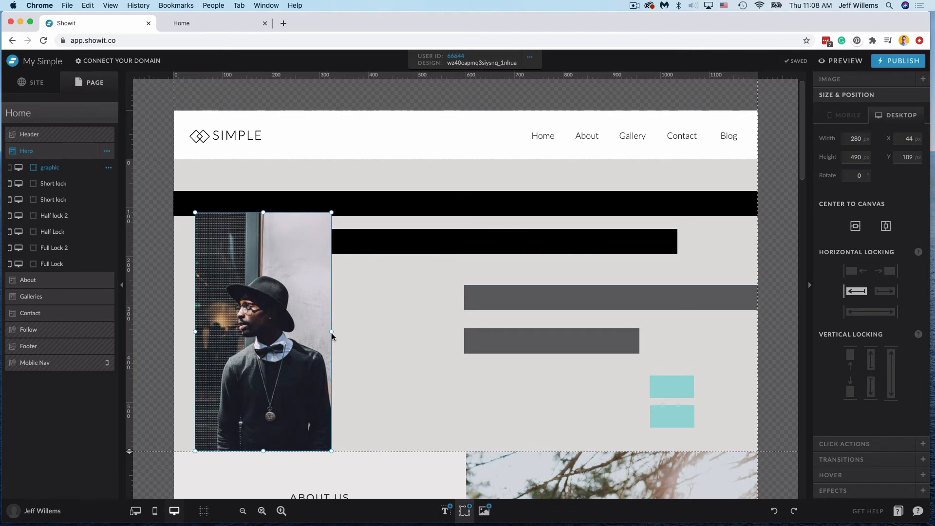
{"action": "left_click_drag", "start_coordinate": [331, 331], "coordinate": [330, 332]}
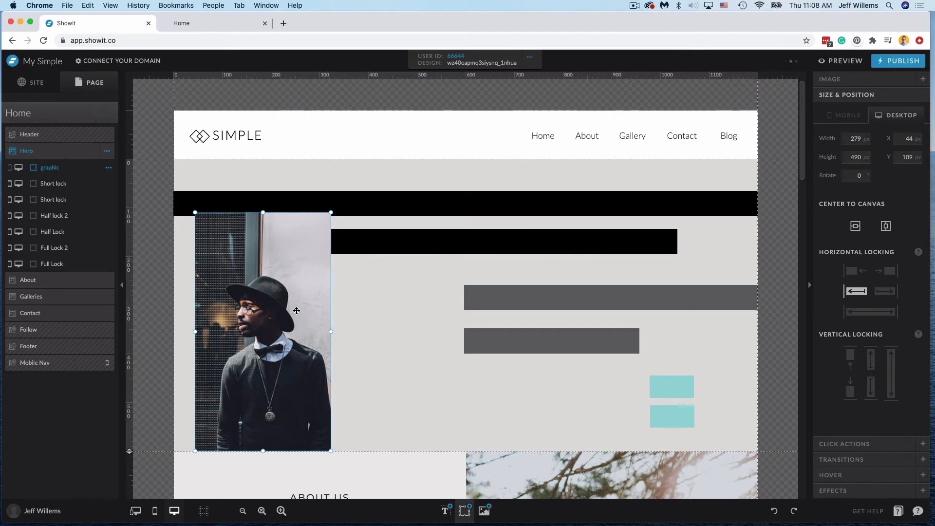
{"action": "left_click_drag", "start_coordinate": [296, 311], "coordinate": [300, 295]}
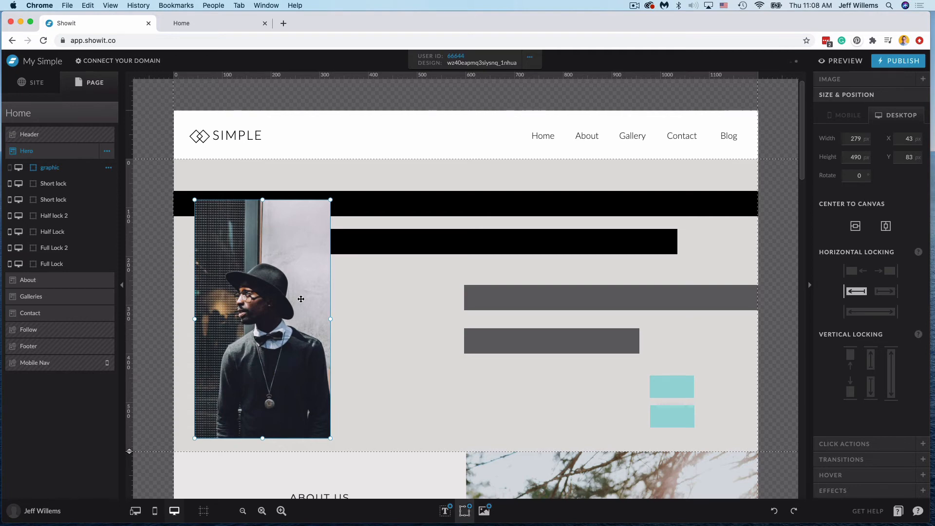
{"action": "mouse_move", "coordinate": [722, 445]}
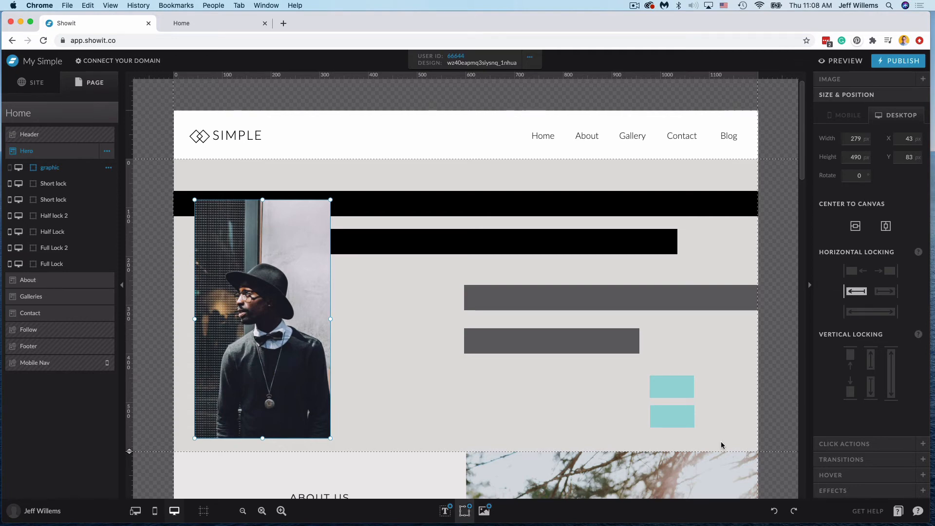
{"action": "mouse_move", "coordinate": [244, 303]}
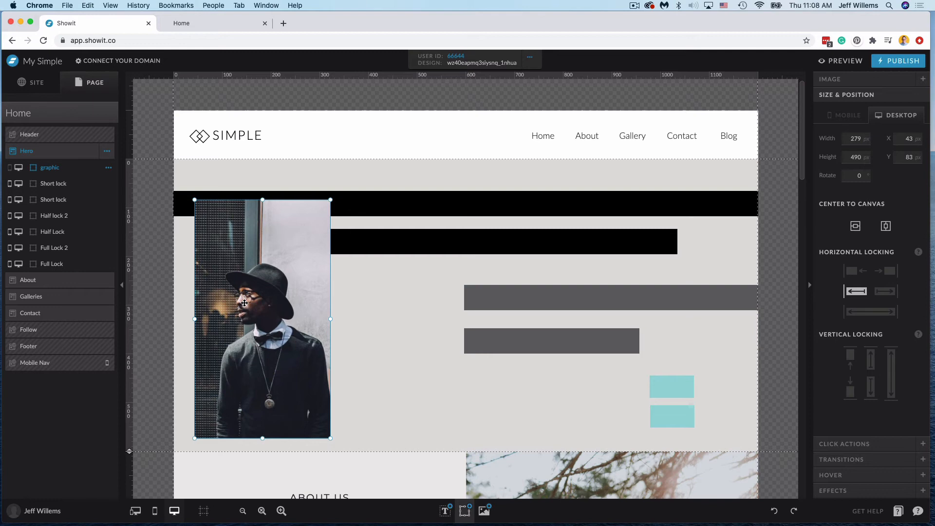
{"action": "mouse_move", "coordinate": [342, 309]}
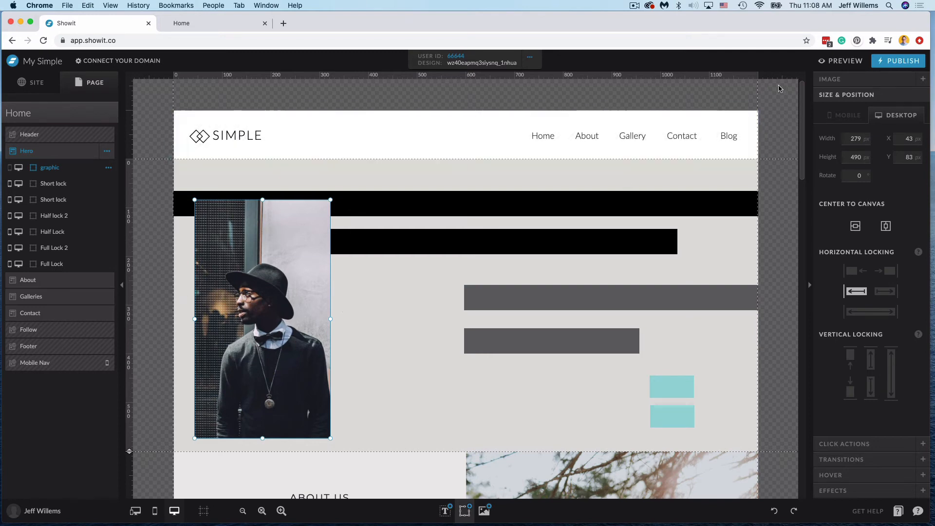
{"action": "left_click", "coordinate": [845, 61]}
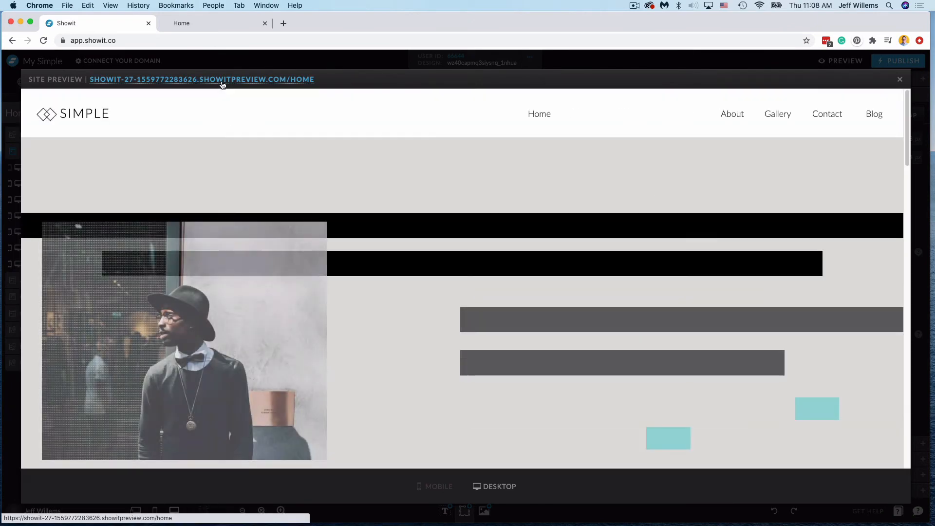
{"action": "left_click", "coordinate": [201, 79]}
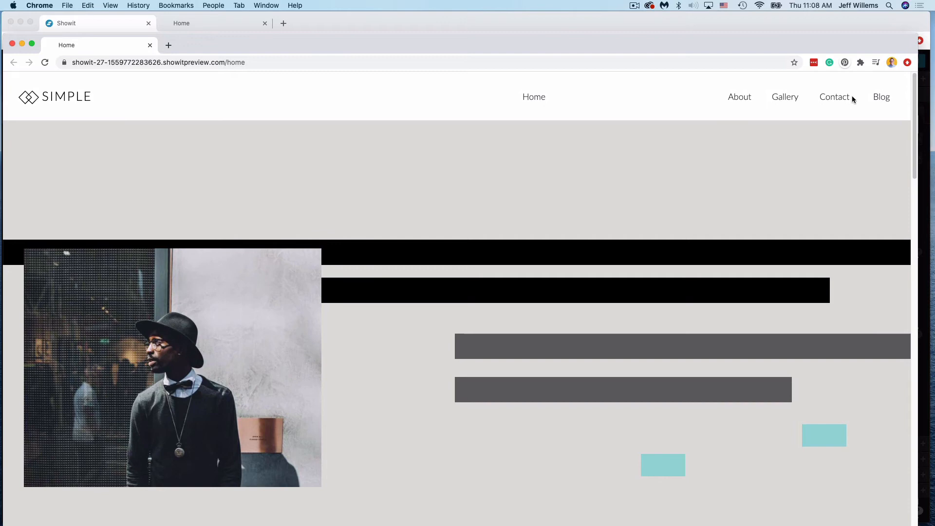
{"action": "mouse_move", "coordinate": [323, 333]}
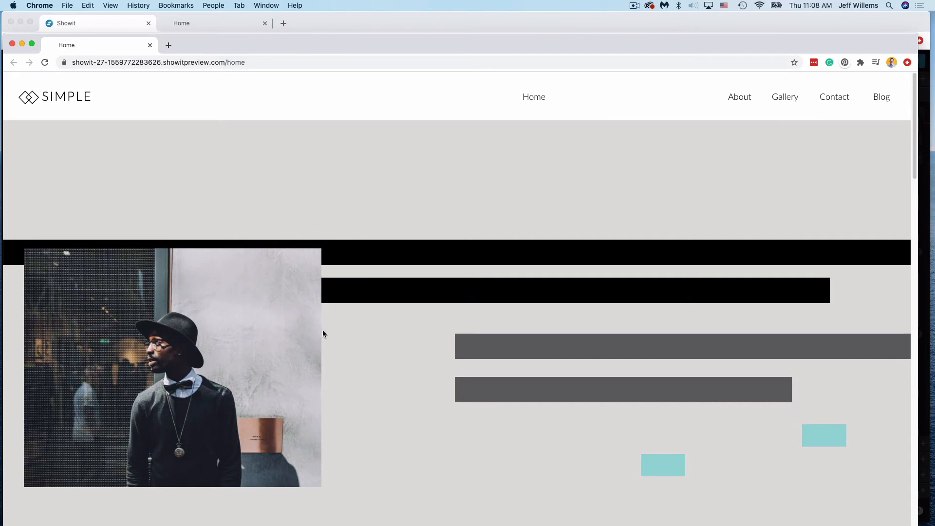
{"action": "mouse_move", "coordinate": [326, 333]}
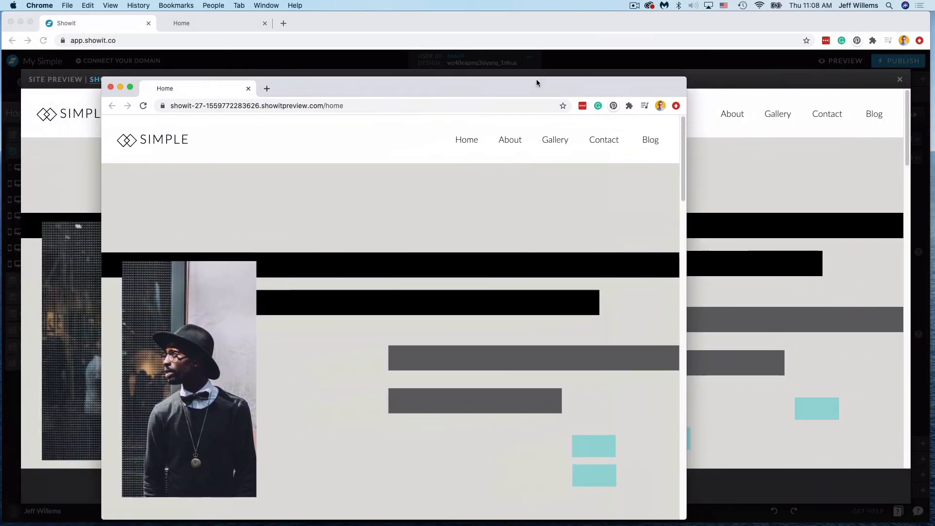
{"action": "left_click_drag", "start_coordinate": [537, 82], "coordinate": [398, 59]}
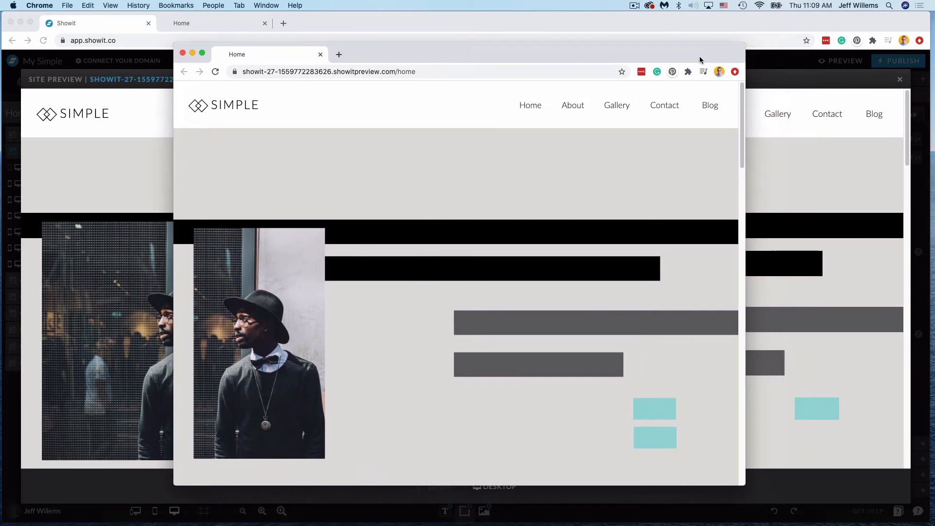
{"action": "left_click_drag", "start_coordinate": [700, 55], "coordinate": [697, 43]}
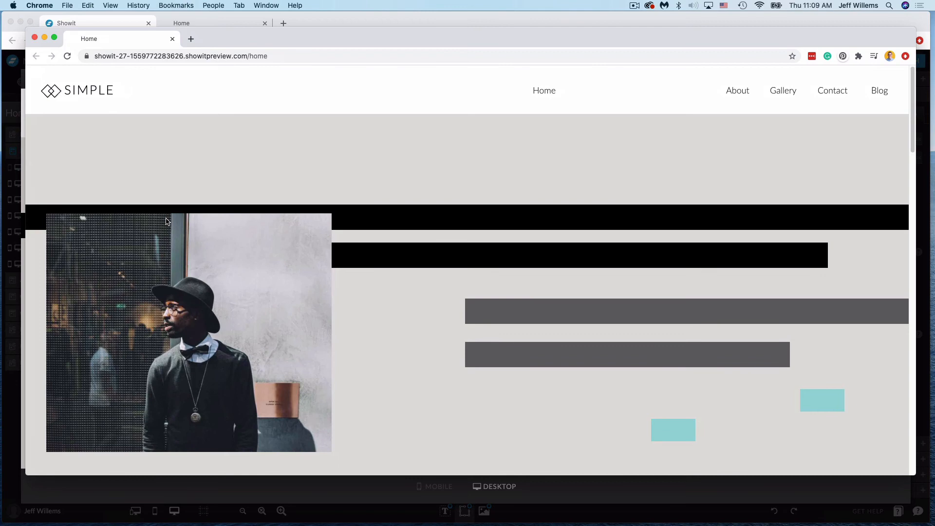
{"action": "mouse_move", "coordinate": [175, 231]}
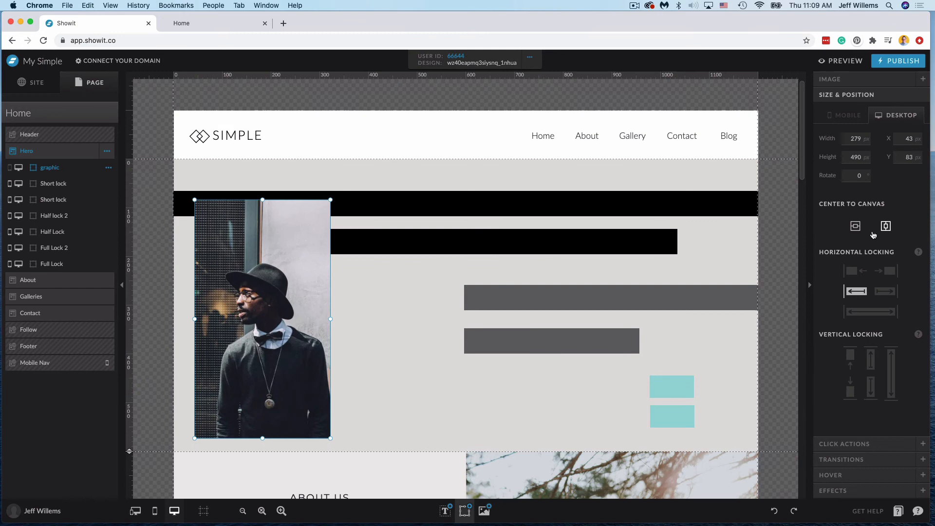
{"action": "mouse_move", "coordinate": [899, 303]}
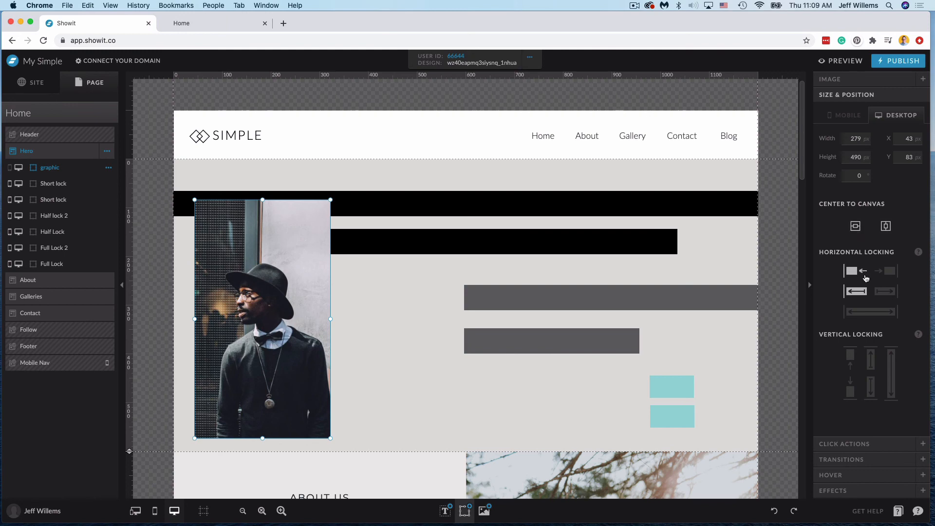
Widen the photo to about 301 px and move it back near the left edge over the black bar
{"action": "left_click", "coordinate": [855, 226]}
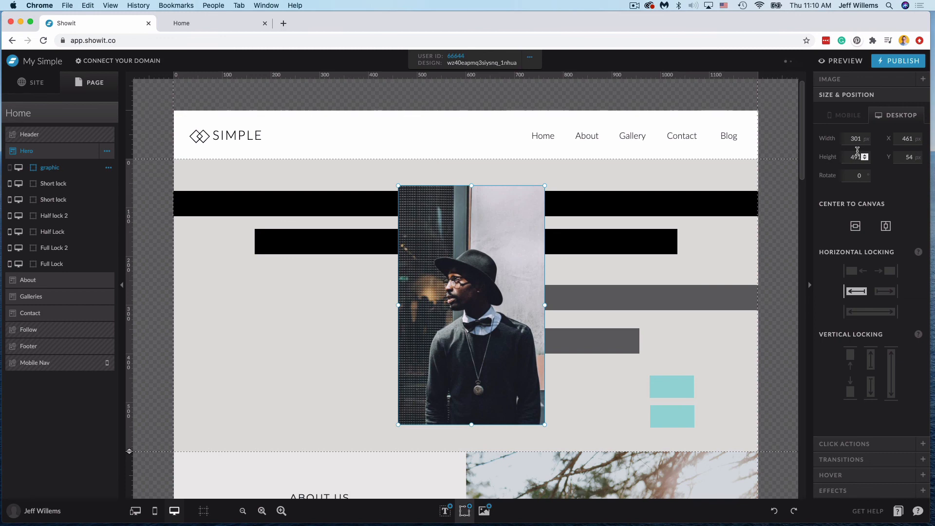
{"action": "left_click_drag", "start_coordinate": [471, 304], "coordinate": [275, 324]}
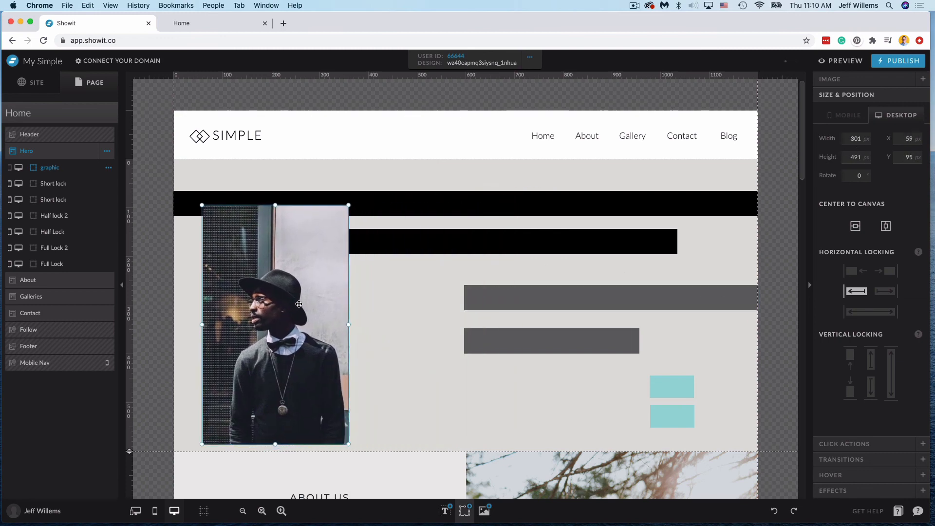
{"action": "left_click_drag", "start_coordinate": [298, 304], "coordinate": [297, 302]}
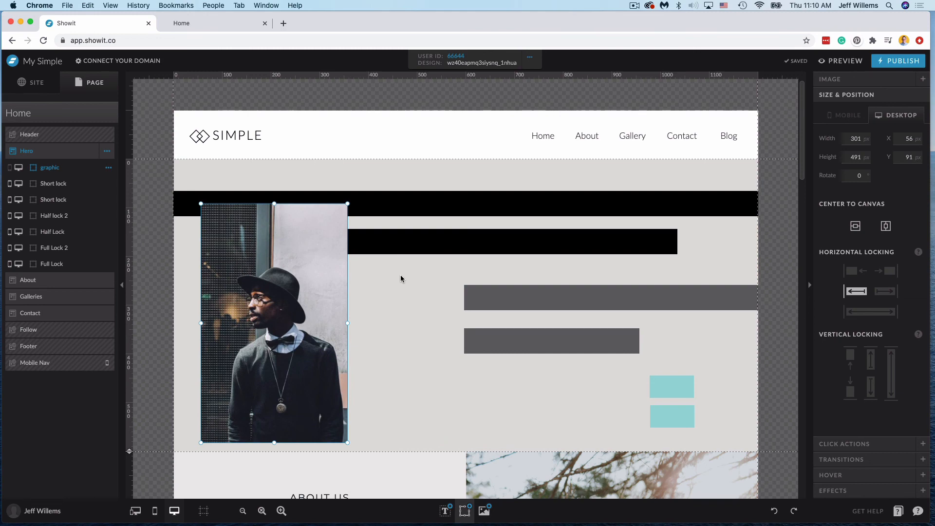